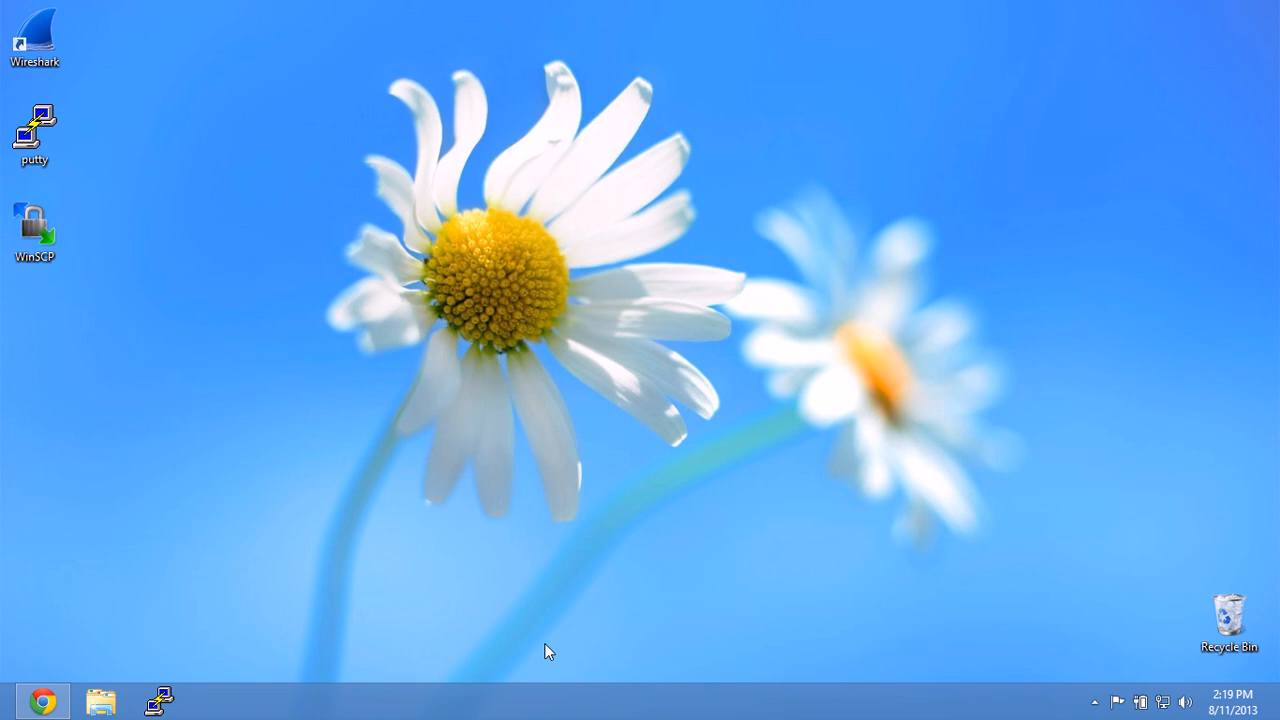
Step: Bring the Chrome window with the Pineapple dashboard at 172.16.42.1:1471 to the front
click(42, 700)
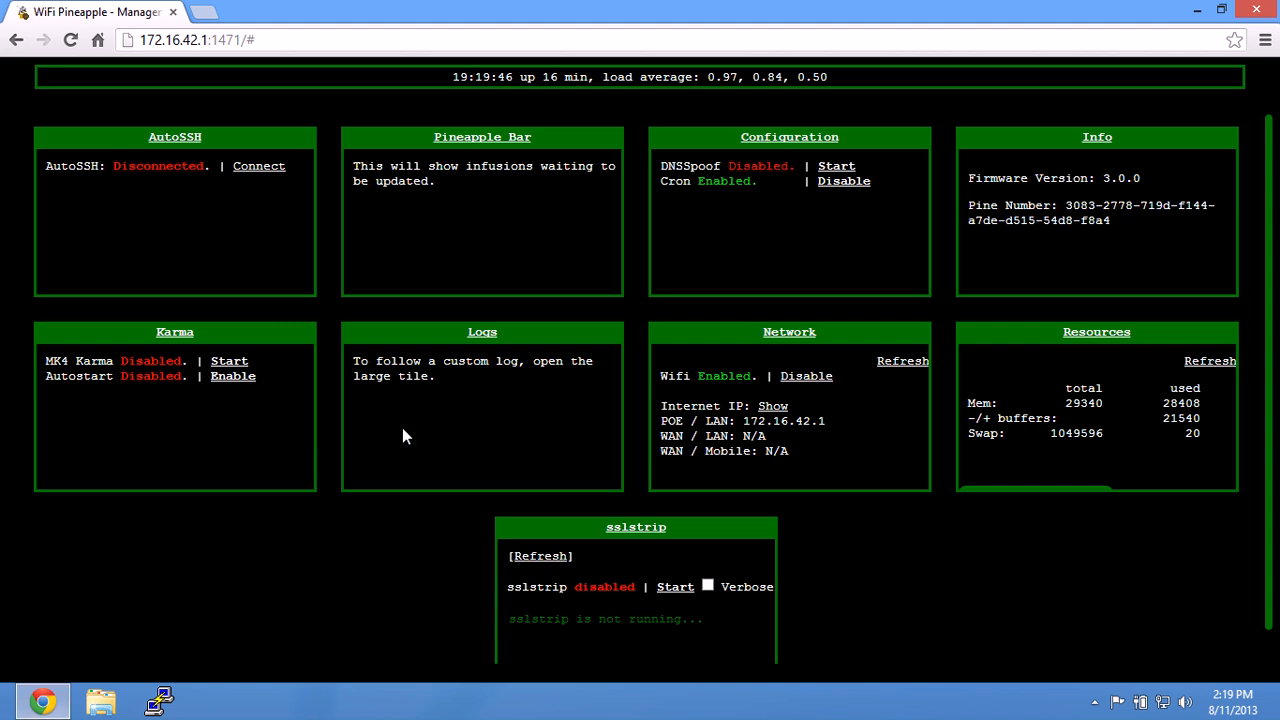
mouse_move(626, 238)
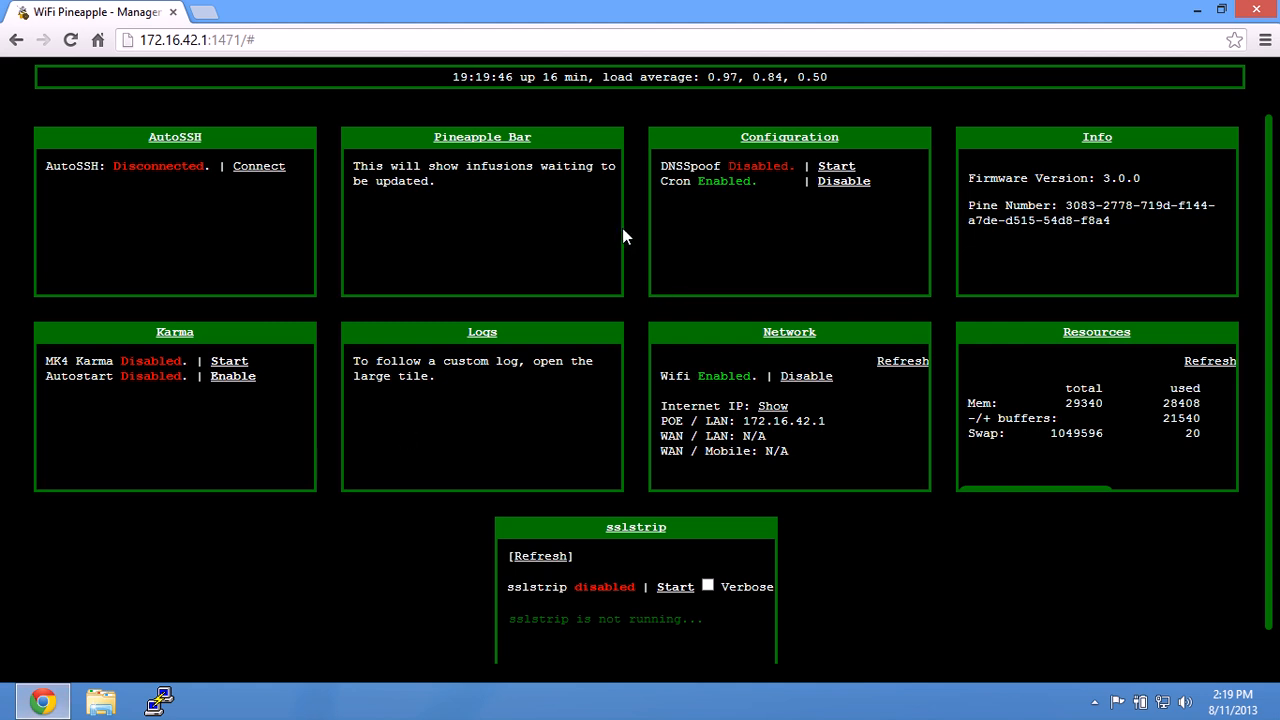
mouse_move(512, 101)
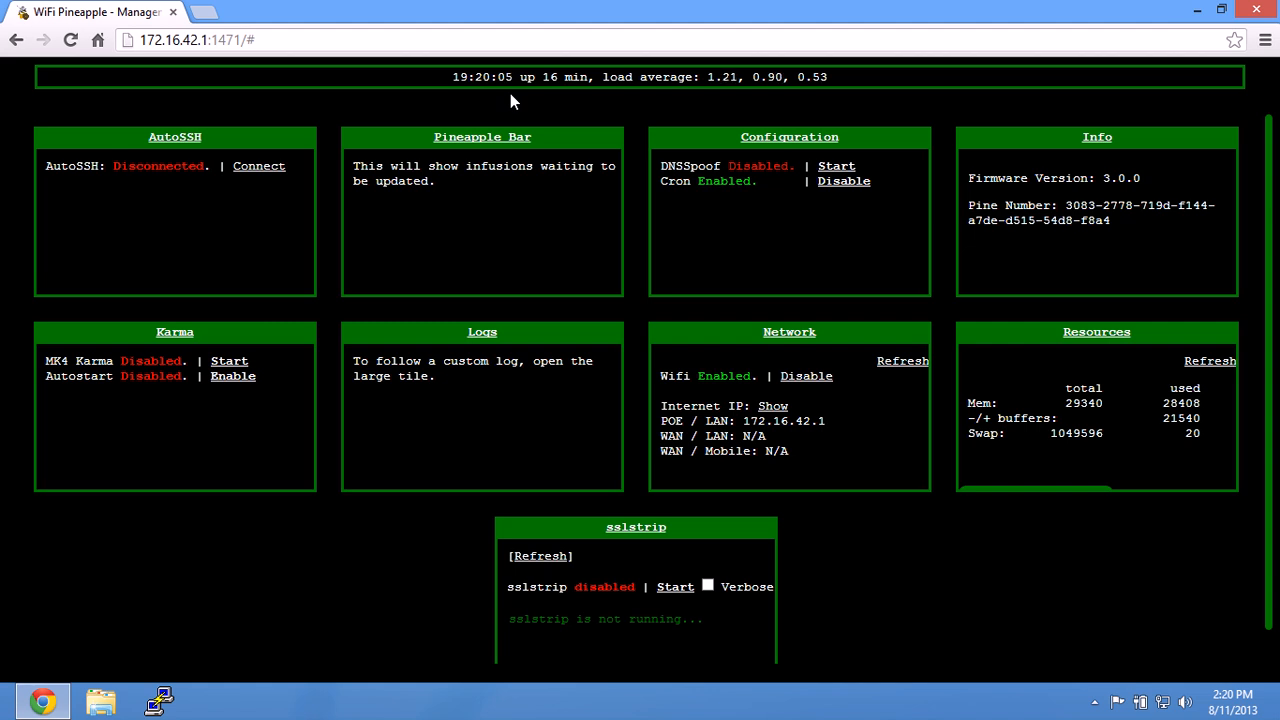
mouse_move(545, 313)
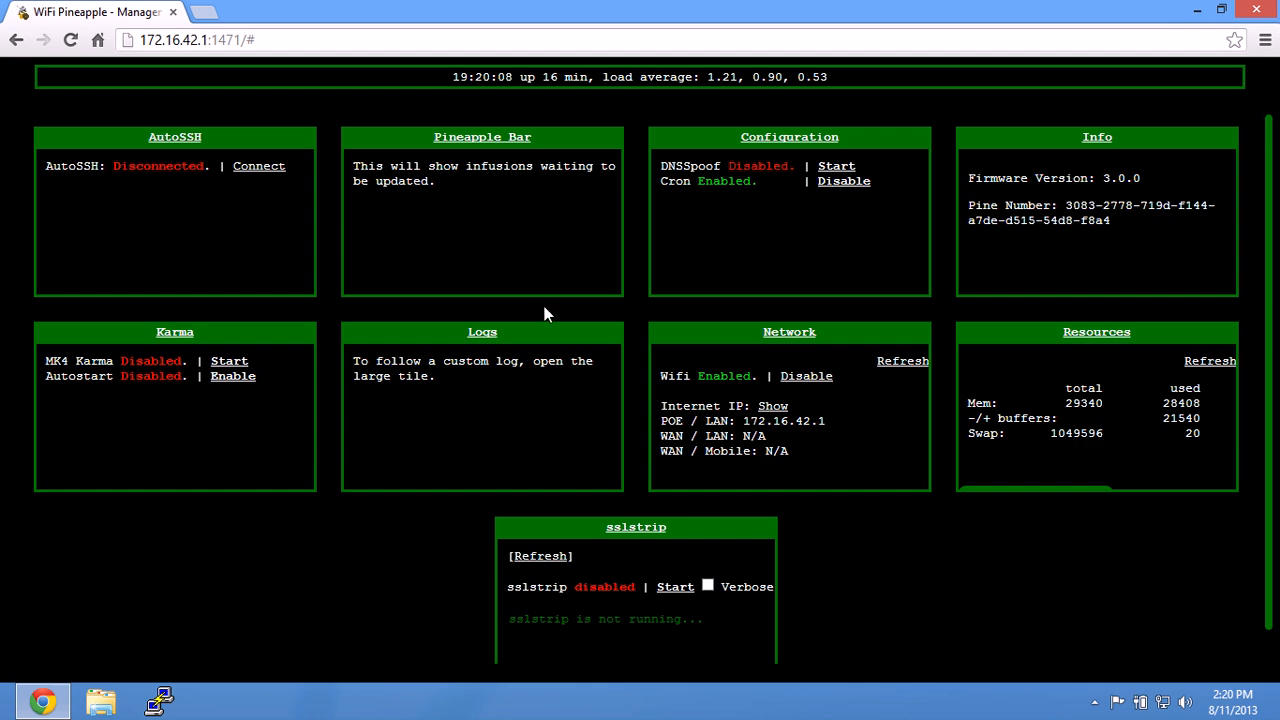
mouse_move(515, 143)
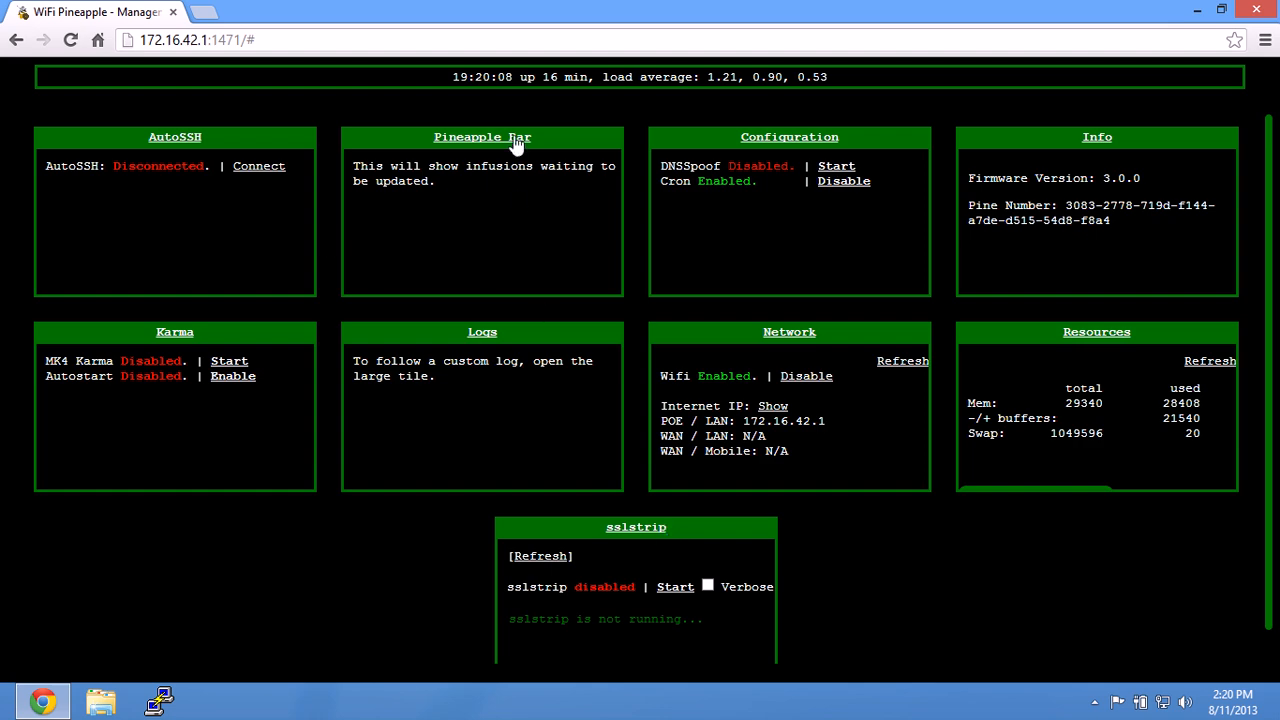
Step: In Pineapple Bar, browse the Available infusions, then confirm sslstrip 1.1 under Installed
click(482, 137)
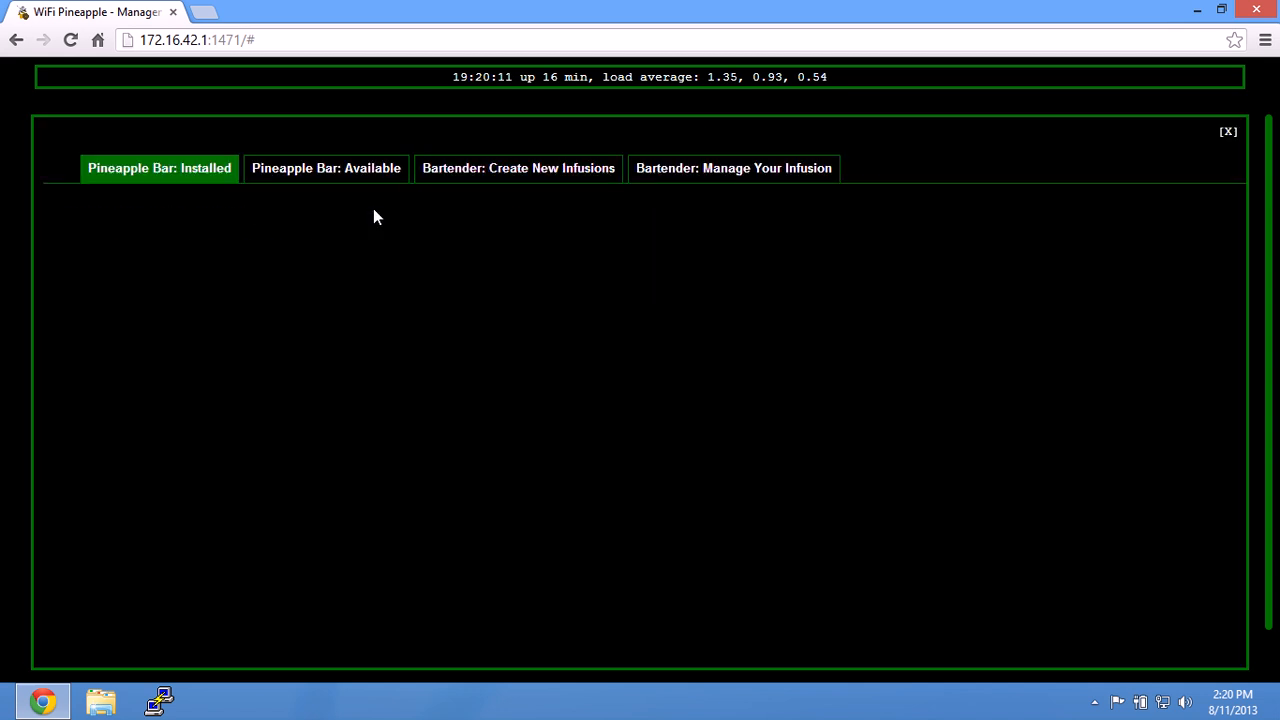
click(326, 168)
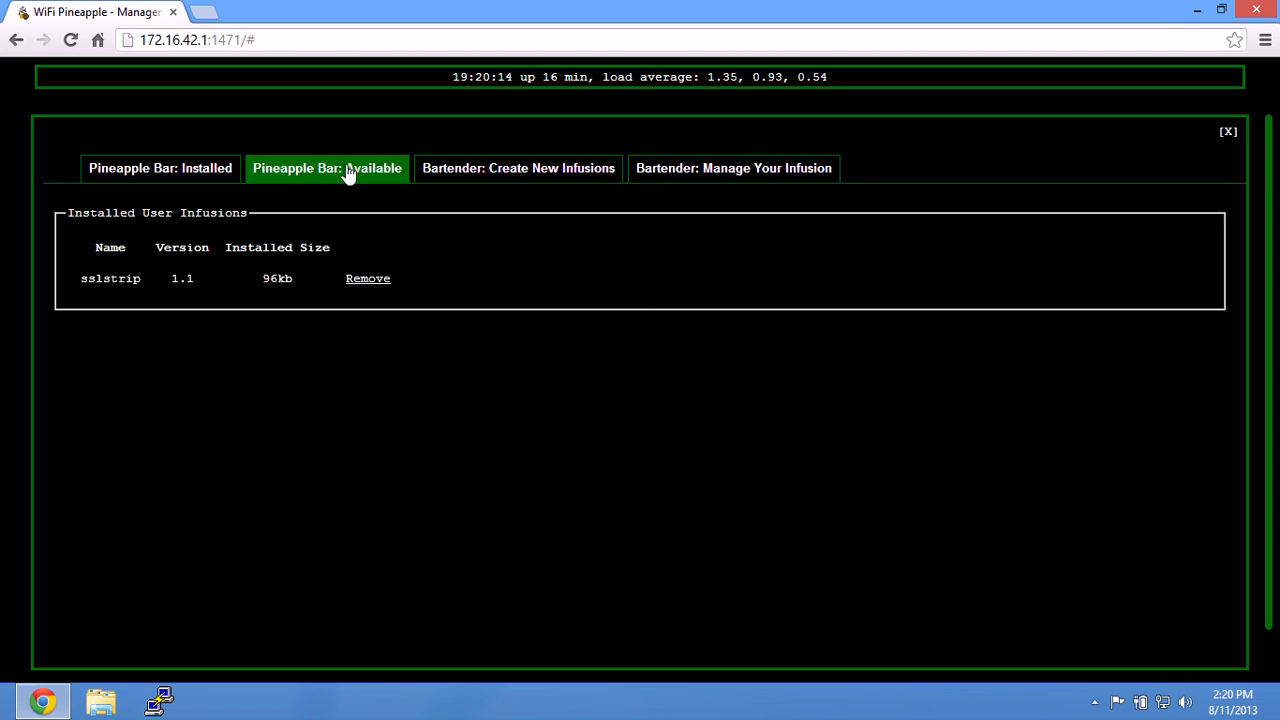
click(327, 168)
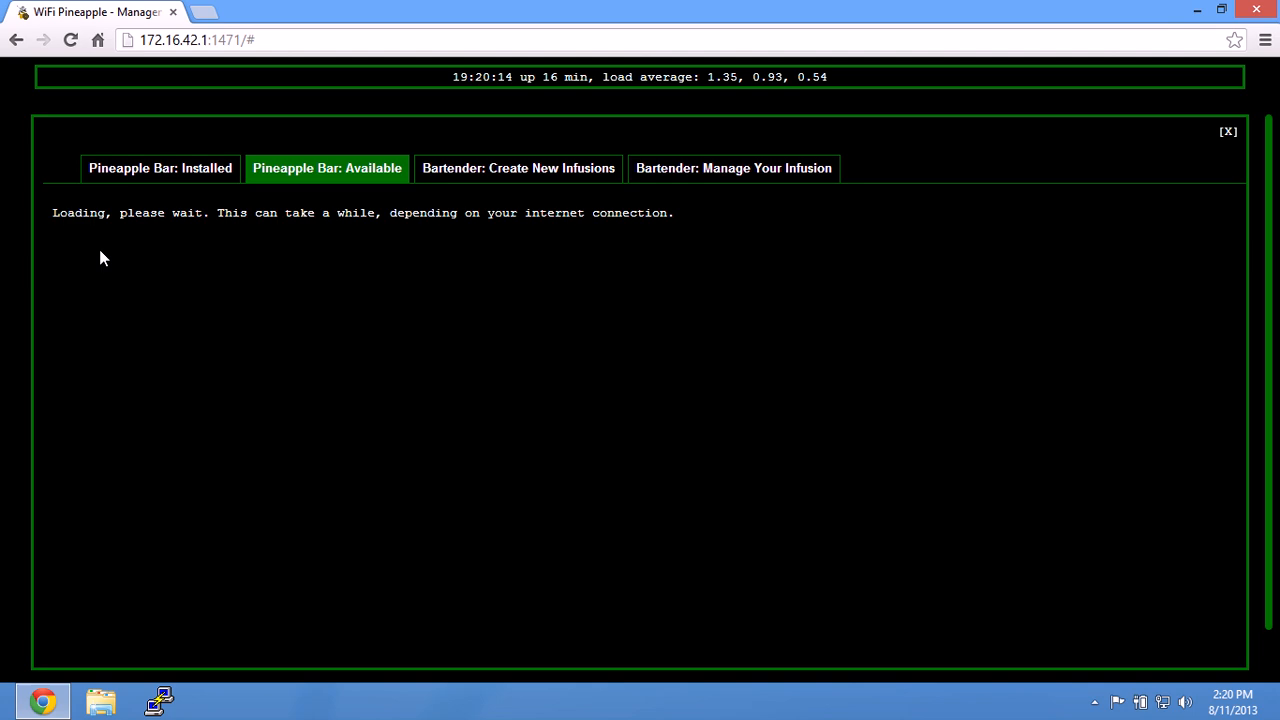
mouse_move(140, 235)
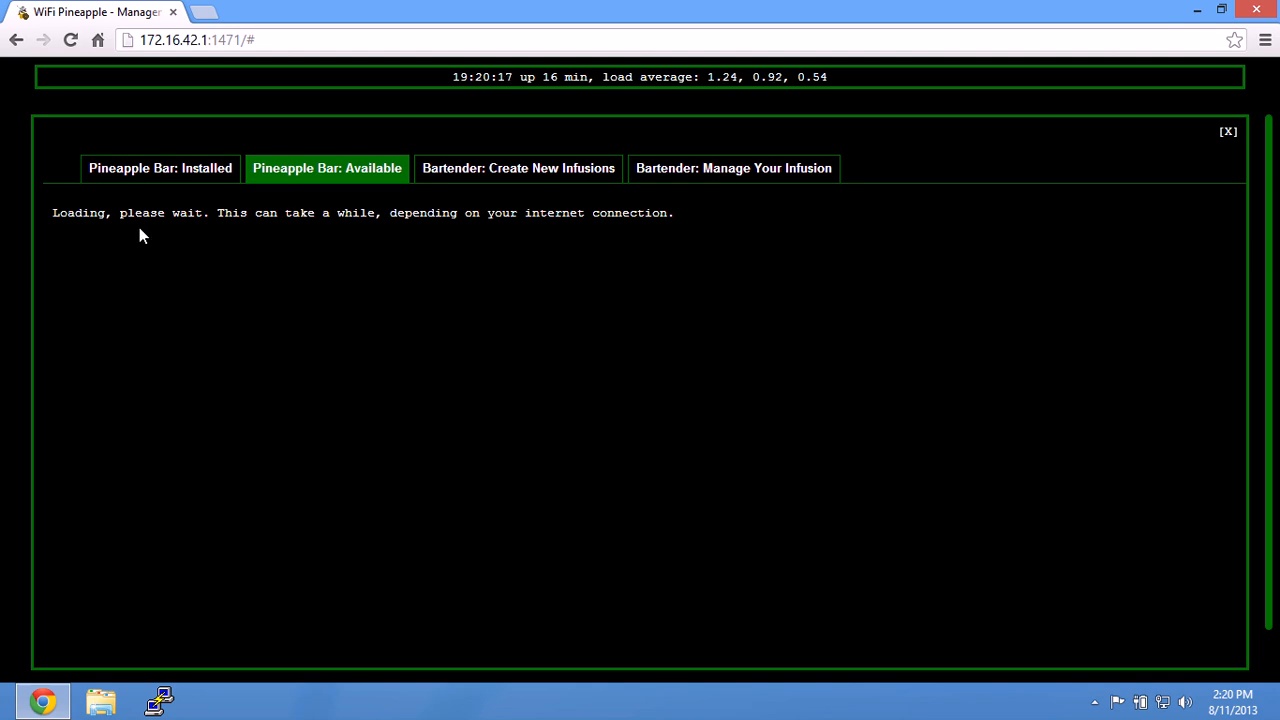
mouse_move(580, 262)
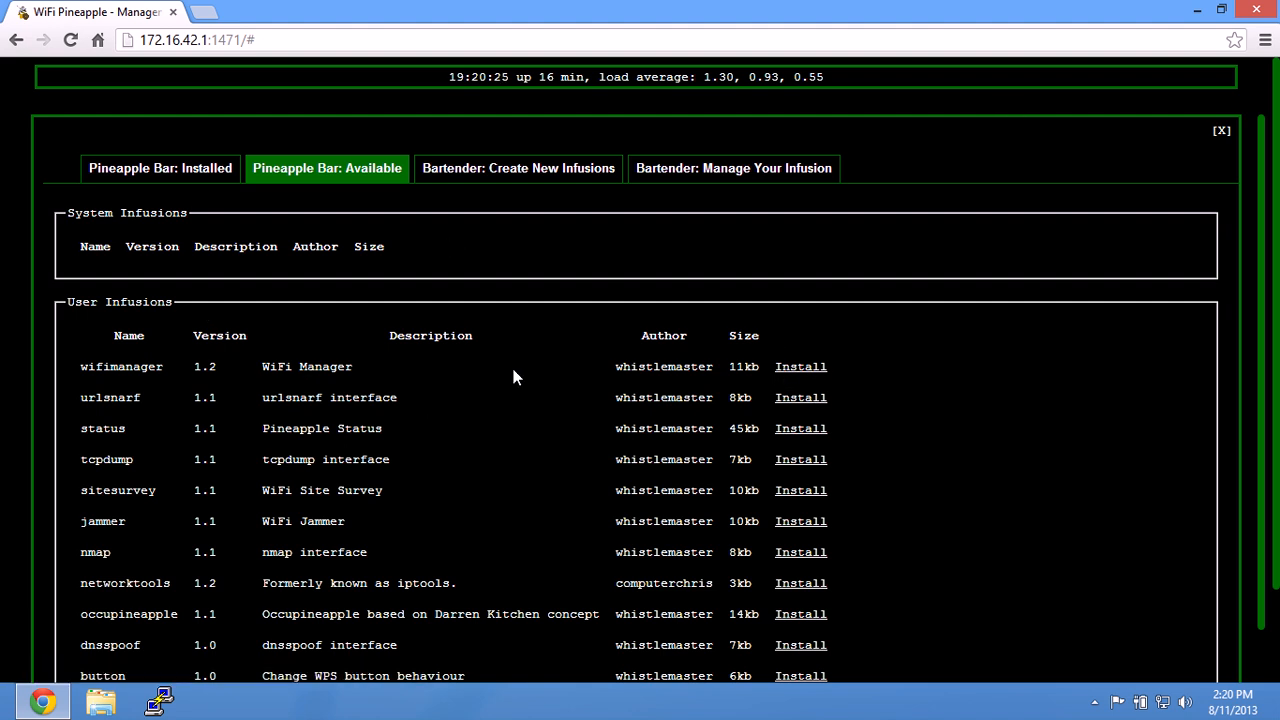
mouse_move(285, 237)
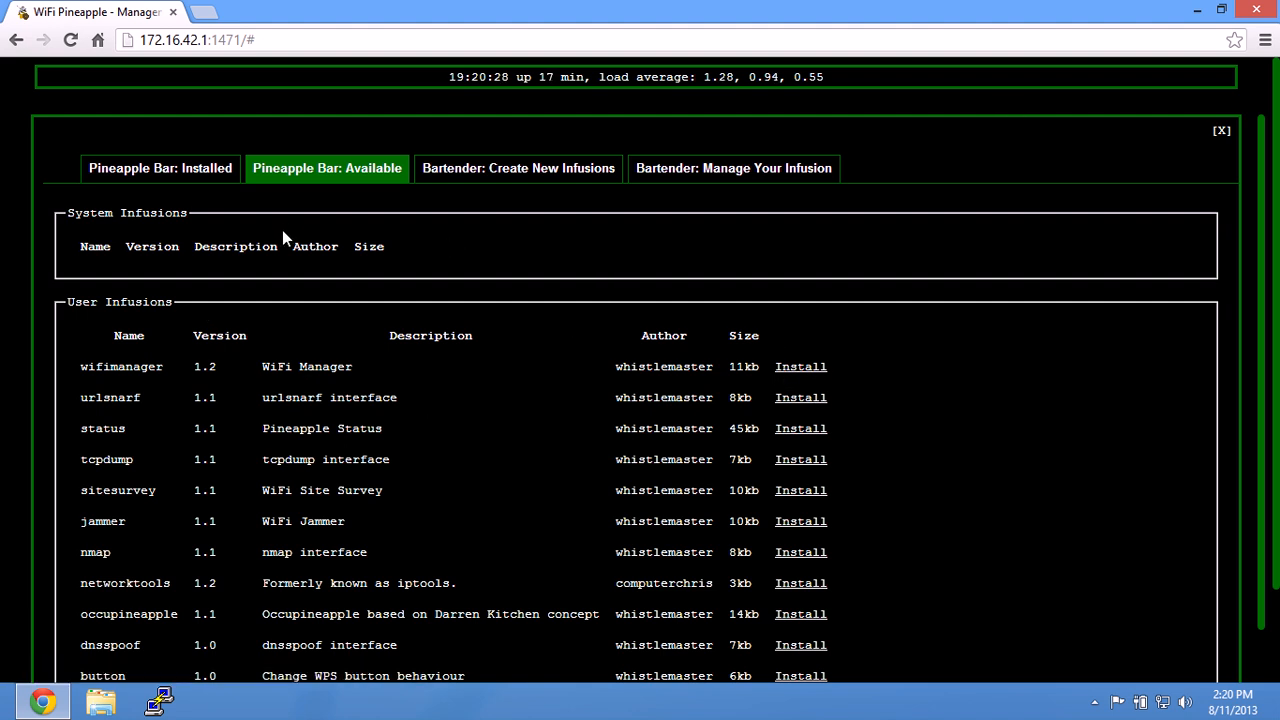
click(159, 168)
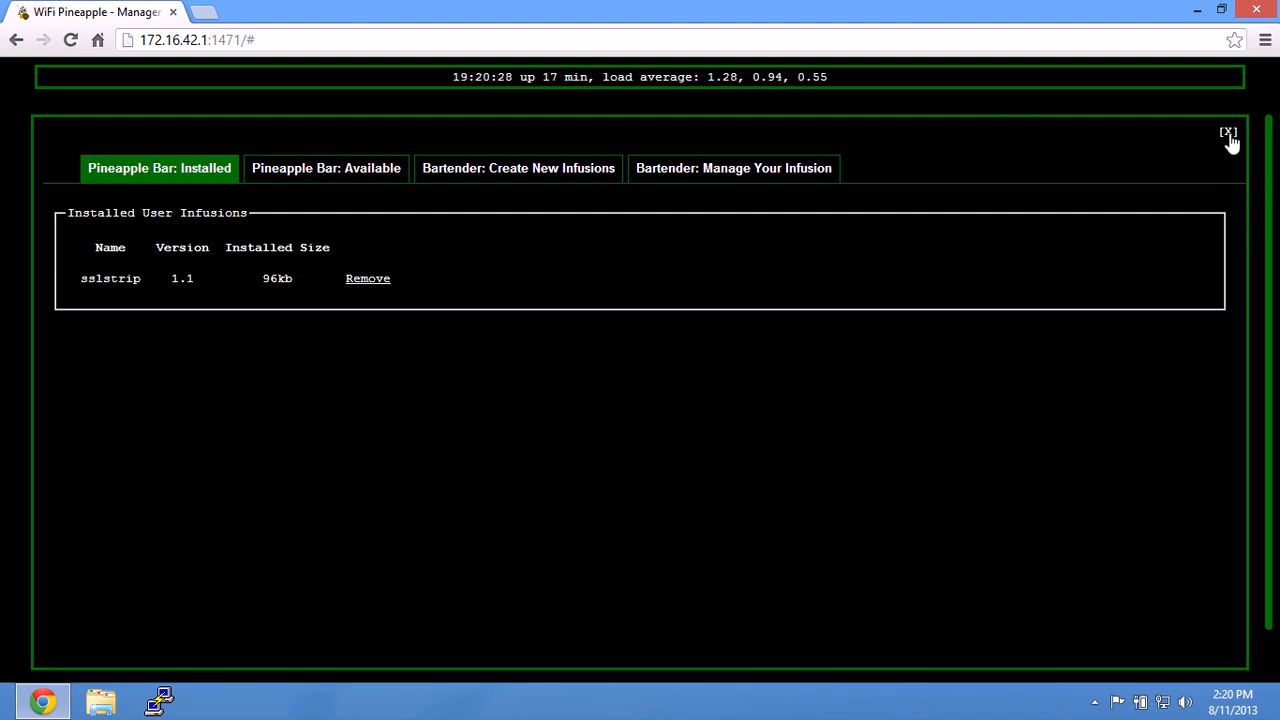
Step: Close Pineapple Bar and open the sslstrip v1.1 infusion tile
click(1228, 131)
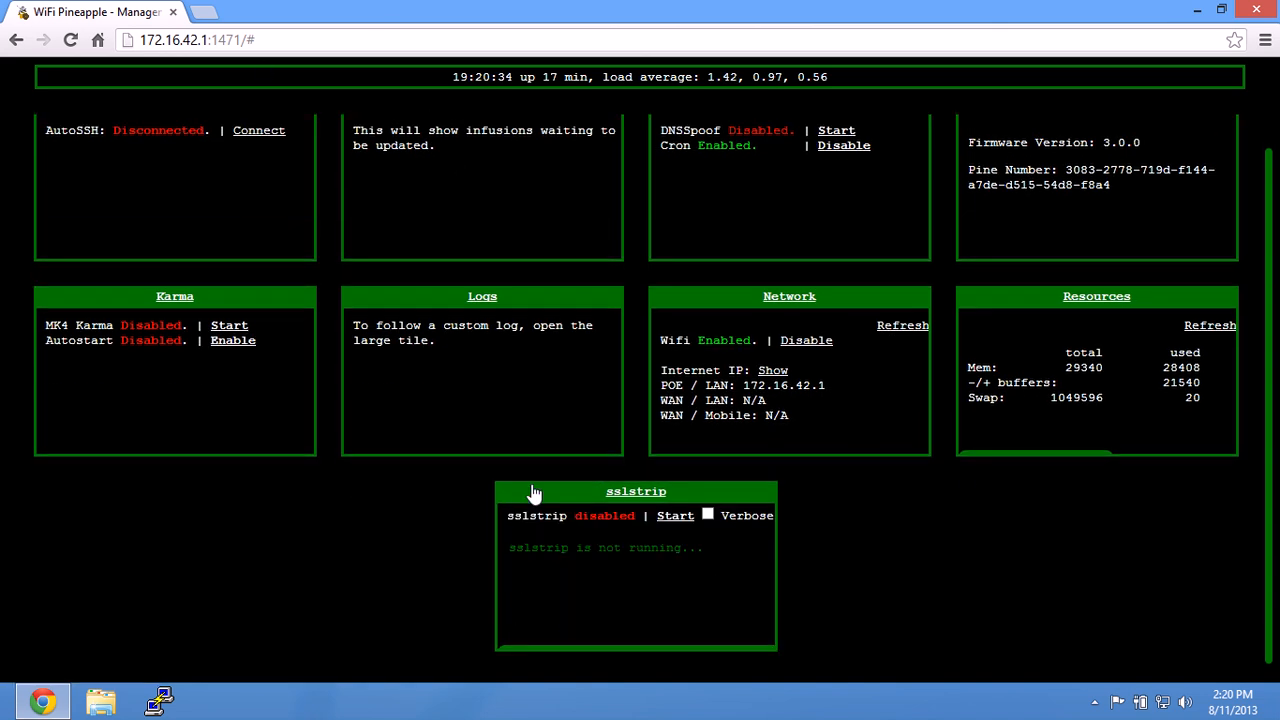
mouse_move(263, 304)
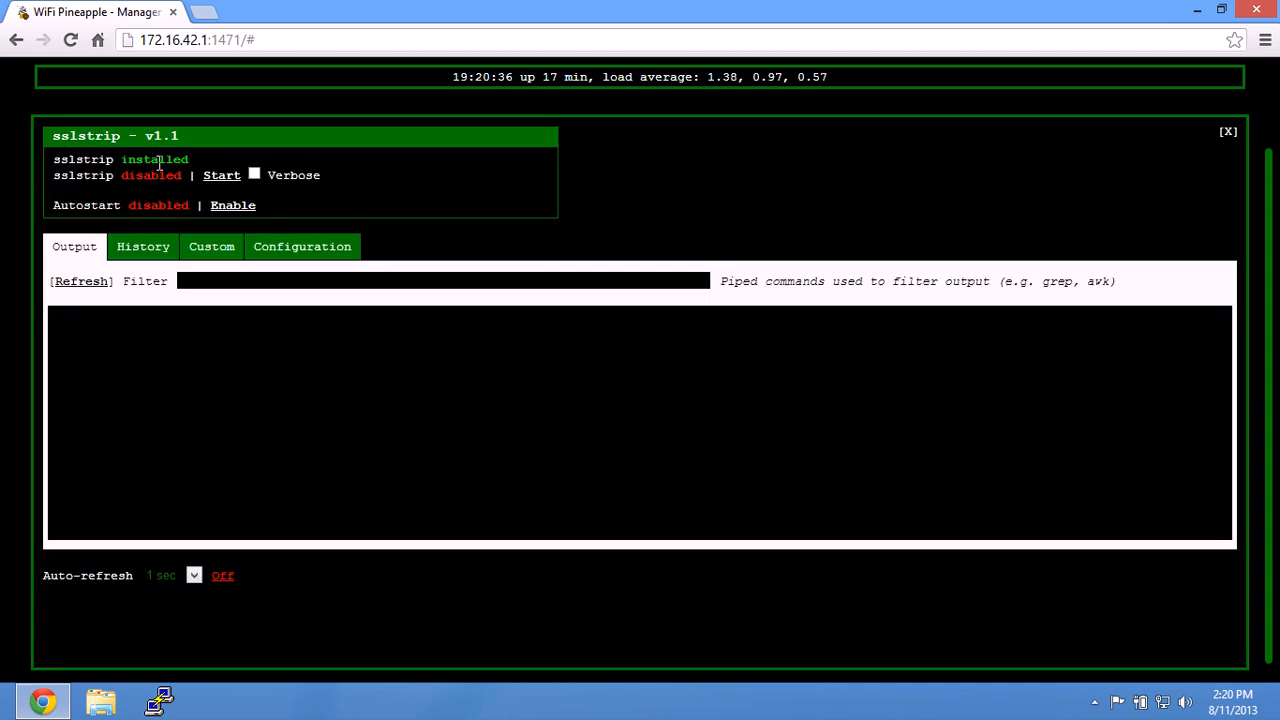
click(80, 281)
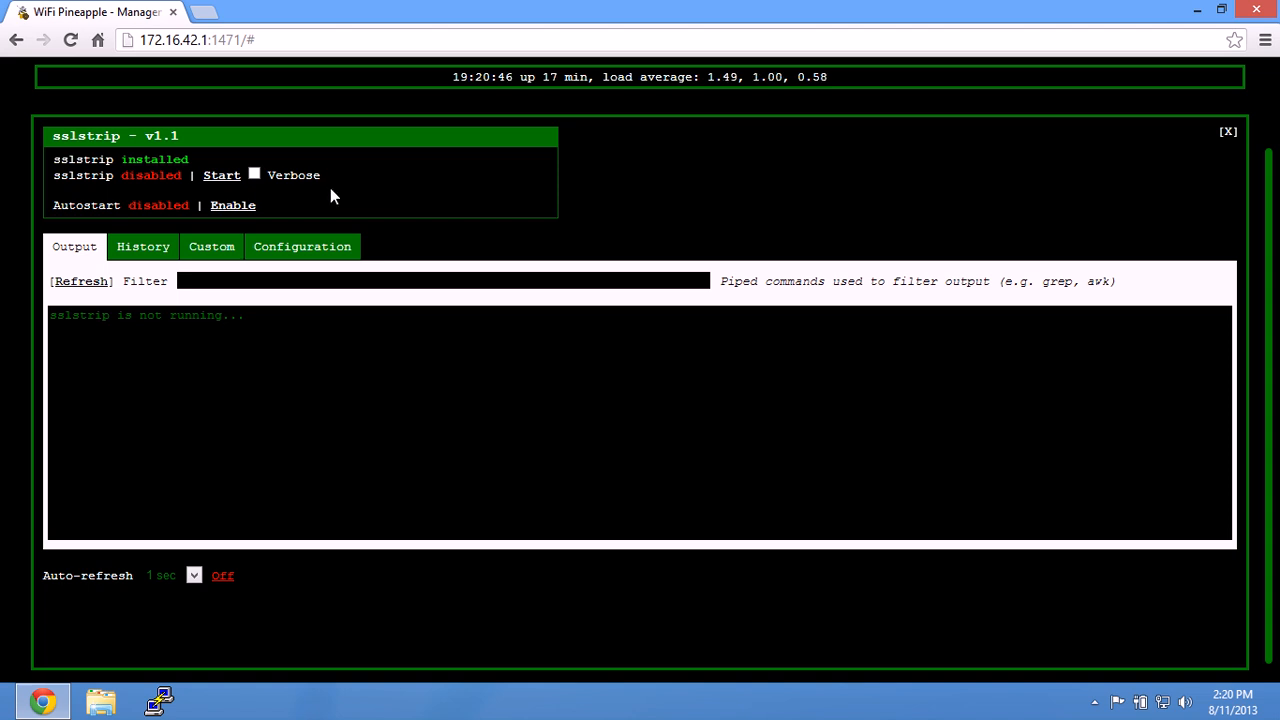
mouse_move(456, 206)
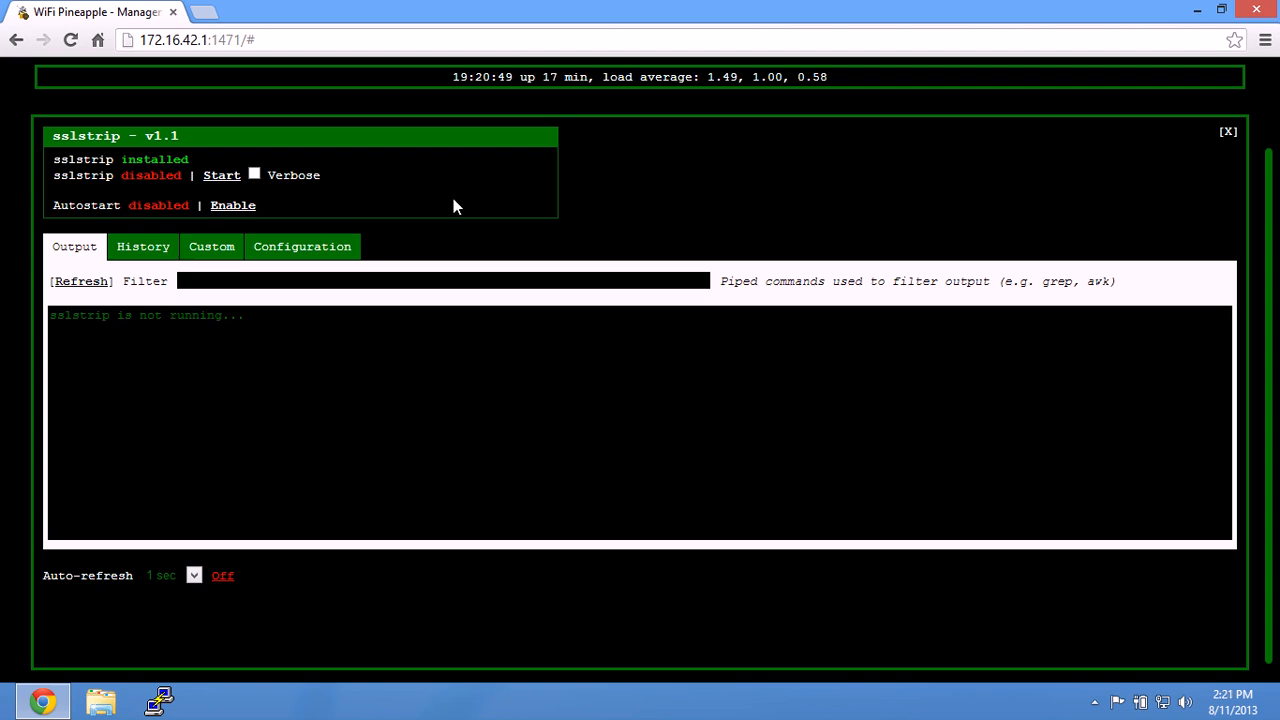
mouse_move(580, 221)
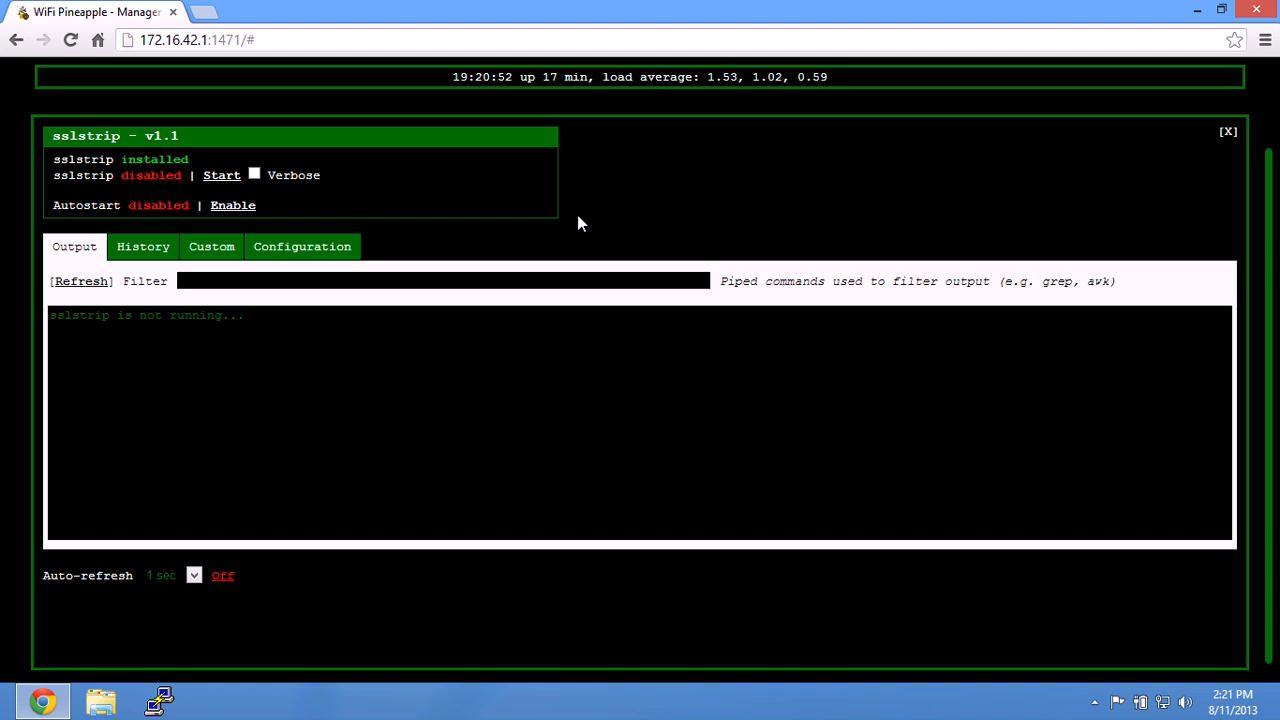
mouse_move(224, 182)
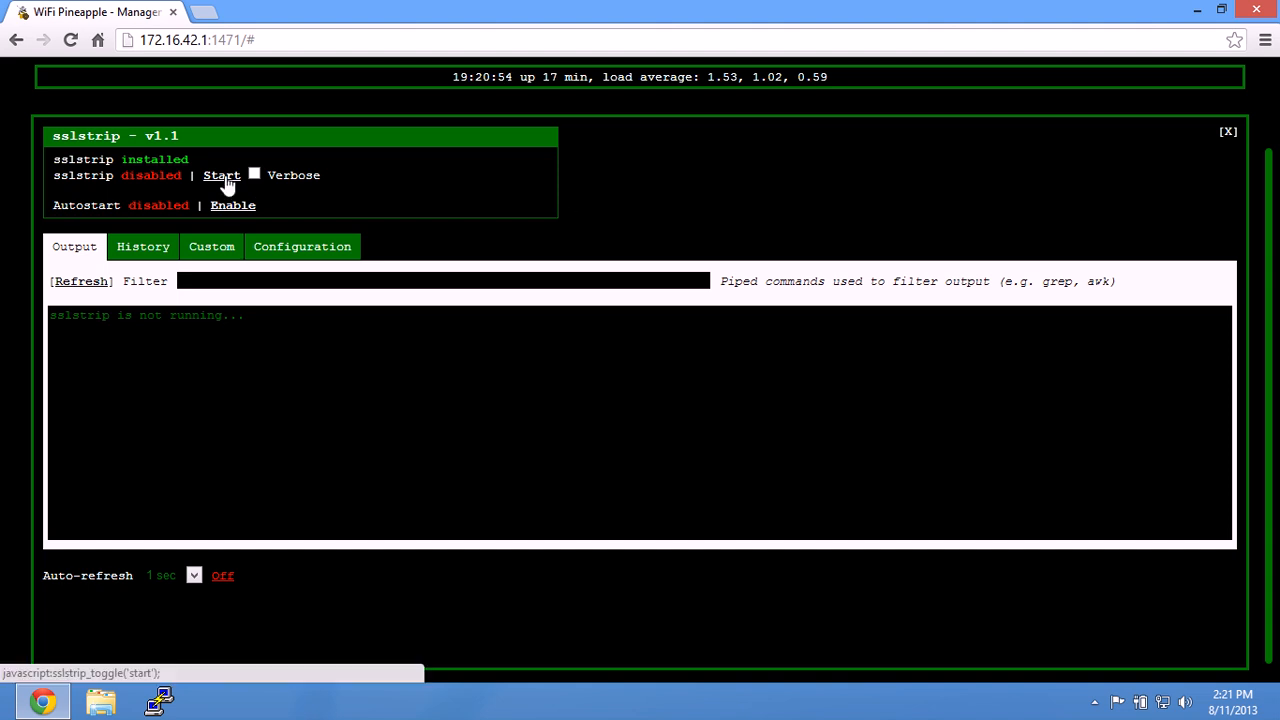
Step: Start sslstrip and turn Auto-refresh on to watch for the Facebook login POST
click(221, 175)
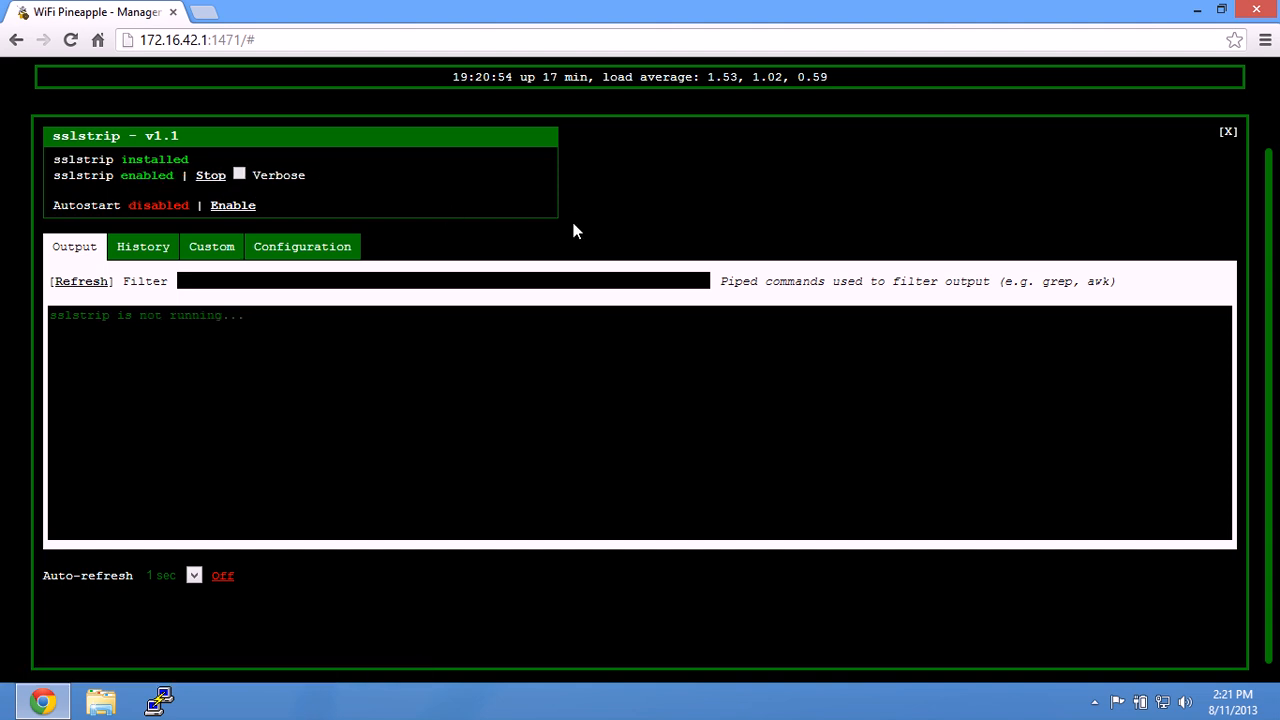
click(222, 575)
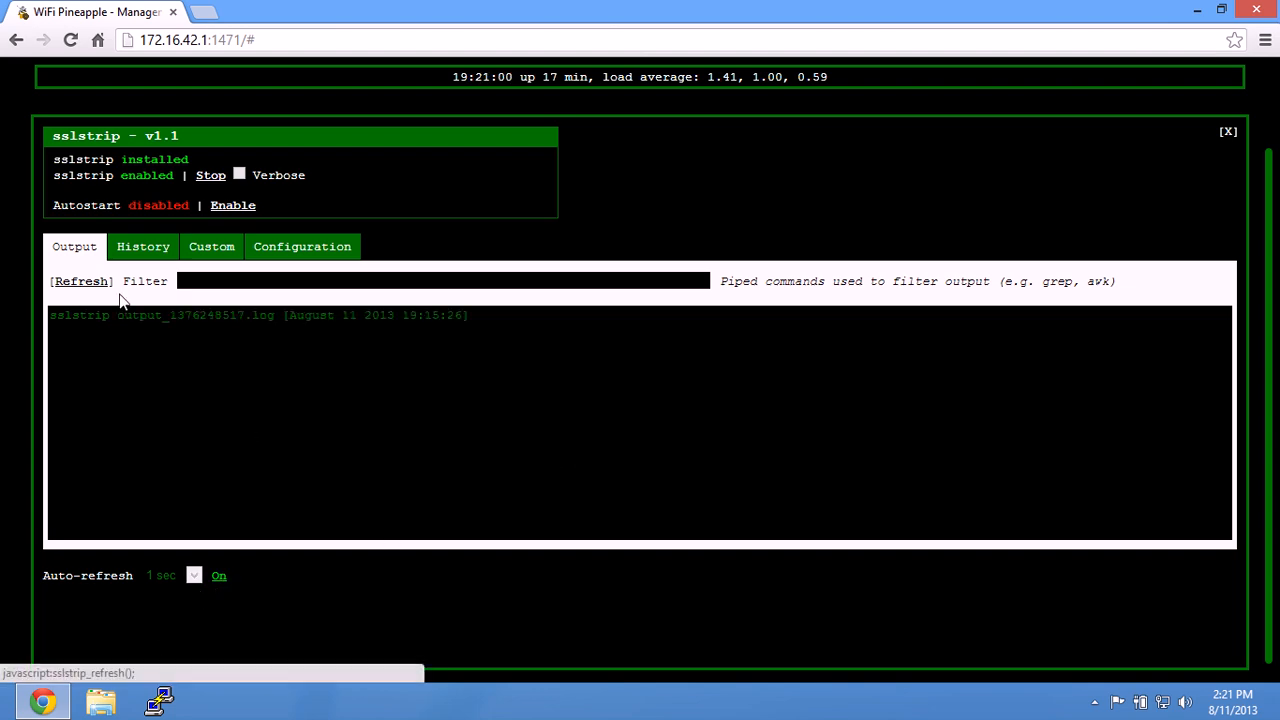
mouse_move(460, 402)
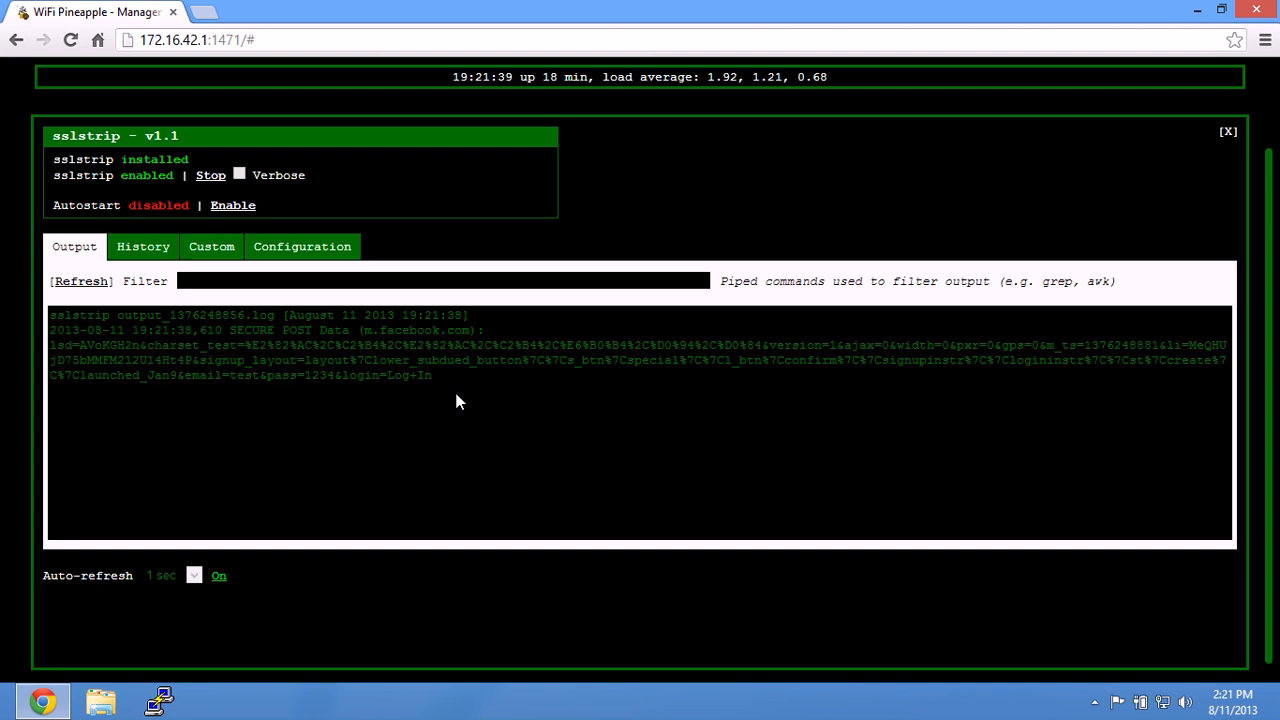
mouse_move(463, 385)
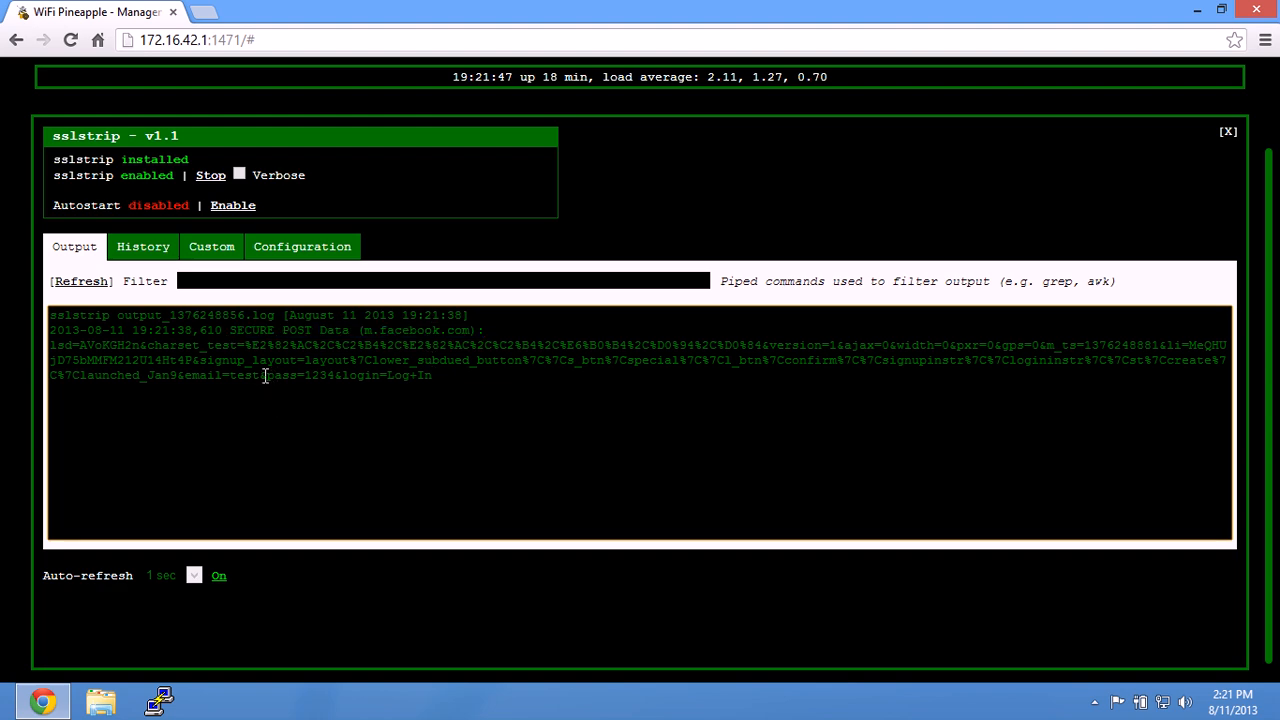
double_click(314, 375)
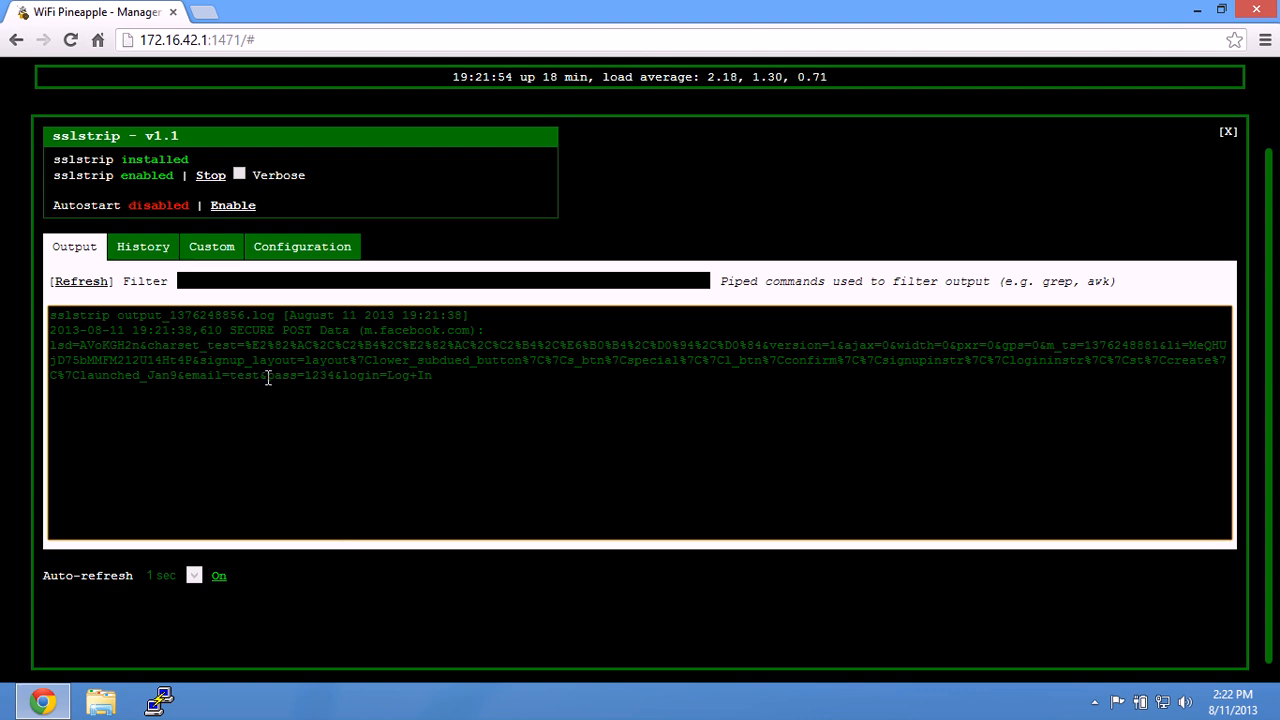
mouse_move(426, 392)
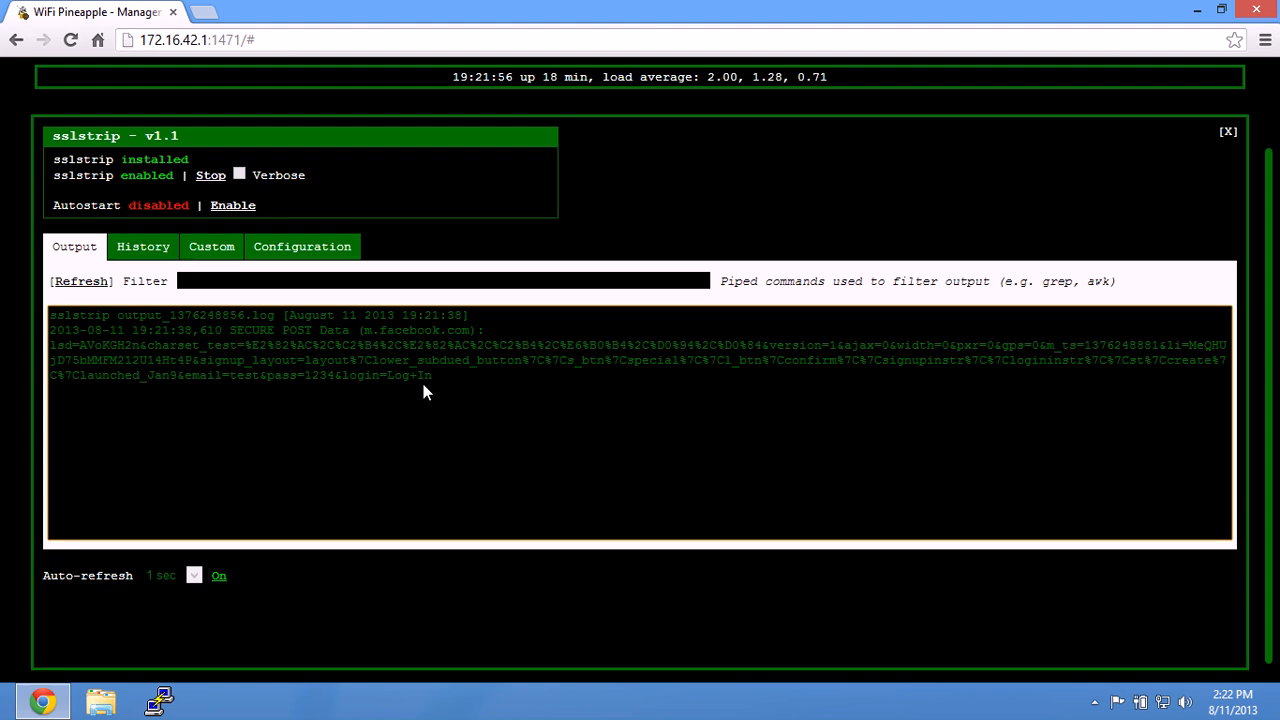
mouse_move(430, 398)
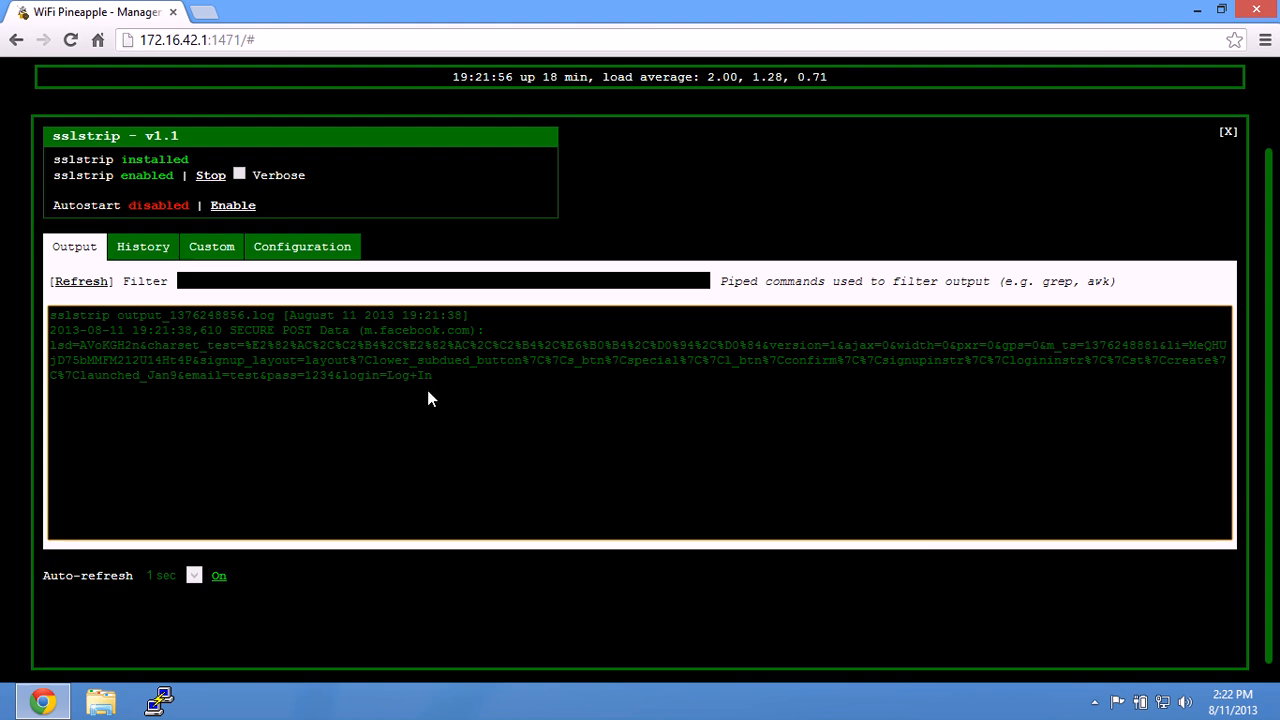
mouse_move(547, 322)
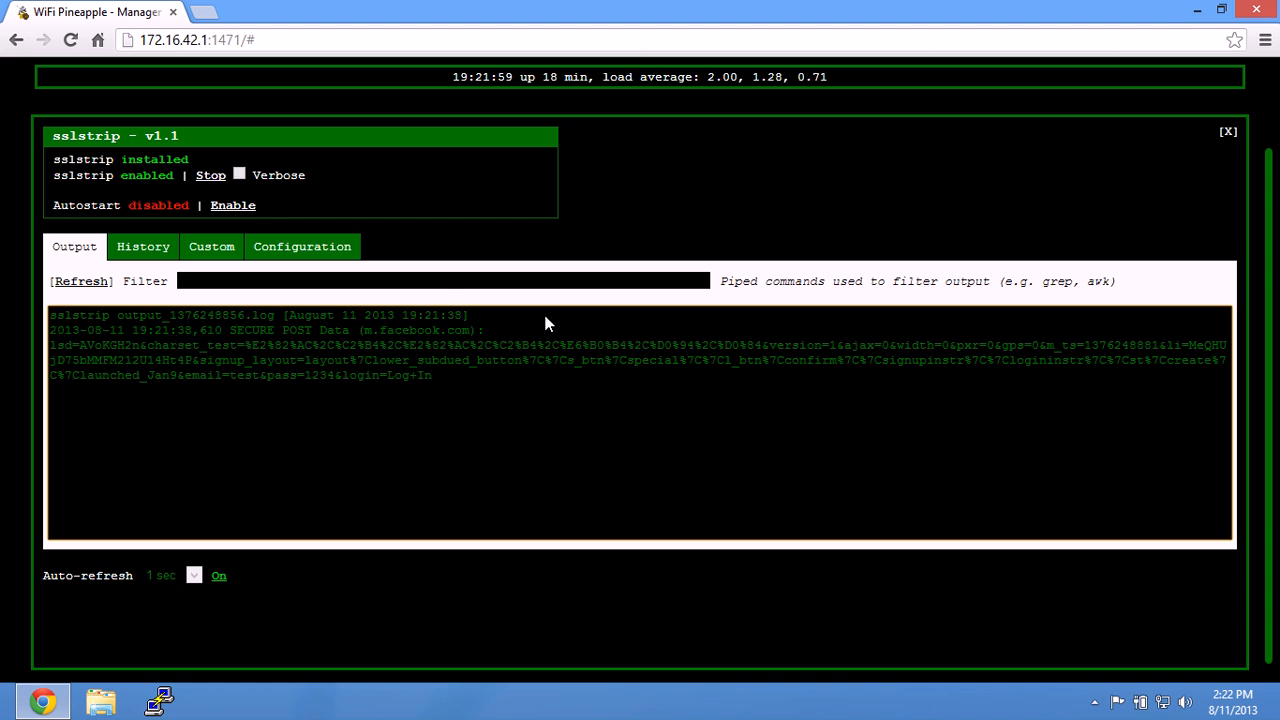
mouse_move(530, 400)
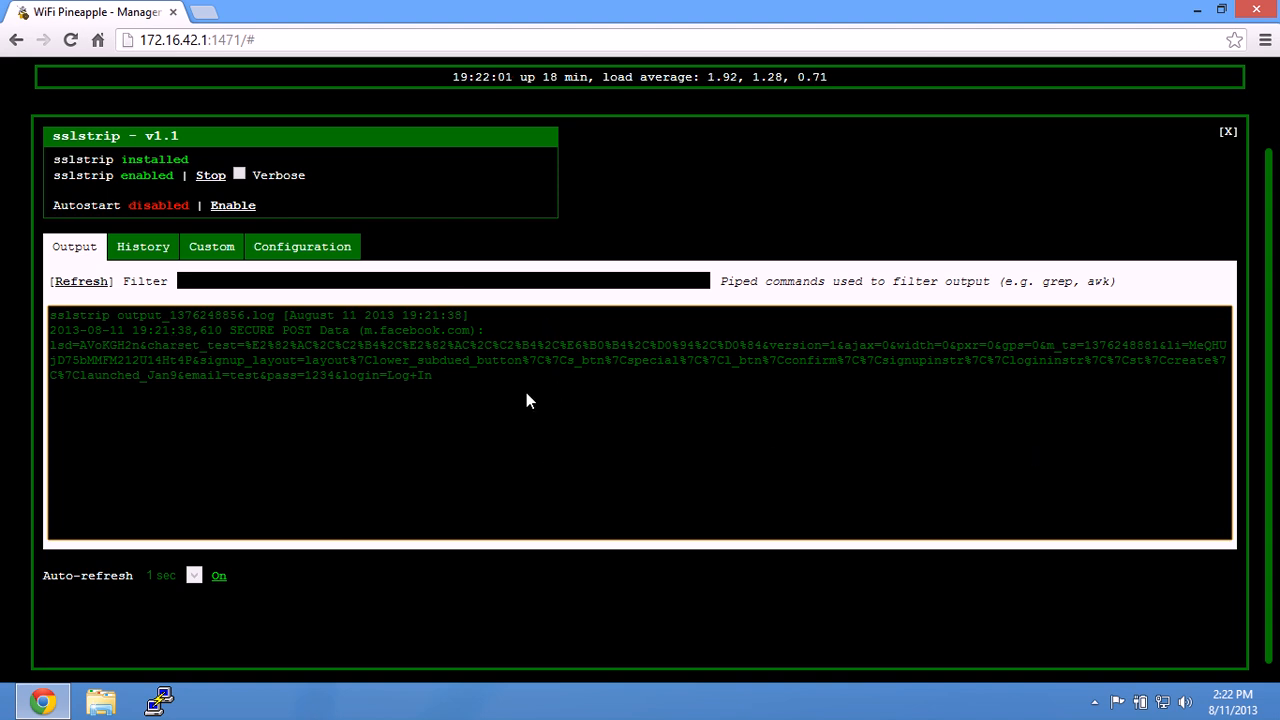